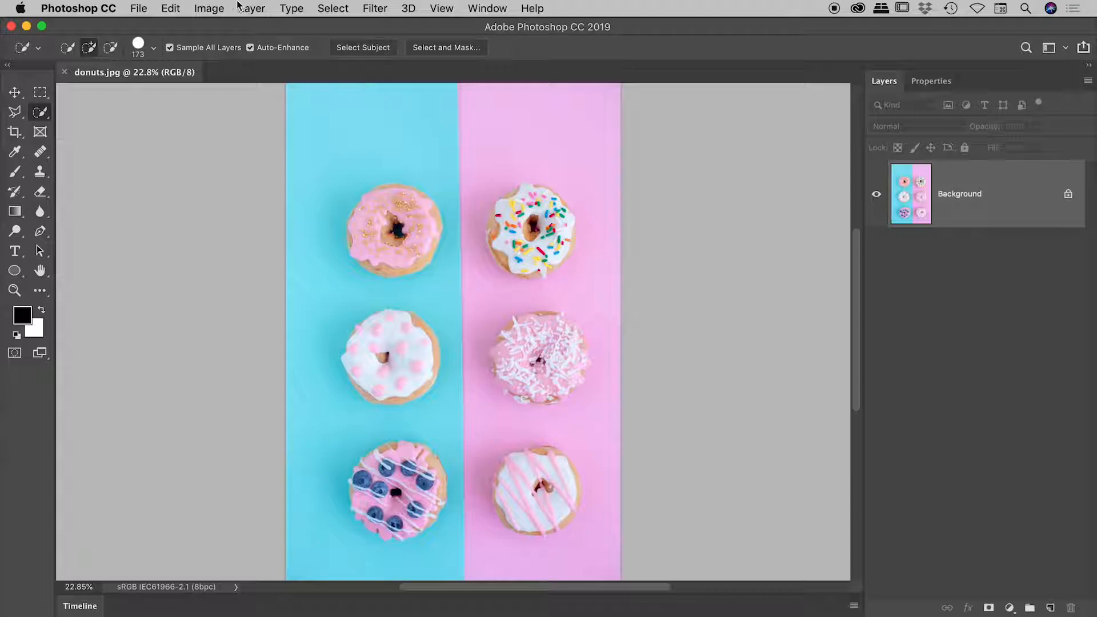
Copy the top-left pink sprinkled donut to Layer 1 via copy, then hide Background to verify.
left_click(252, 8)
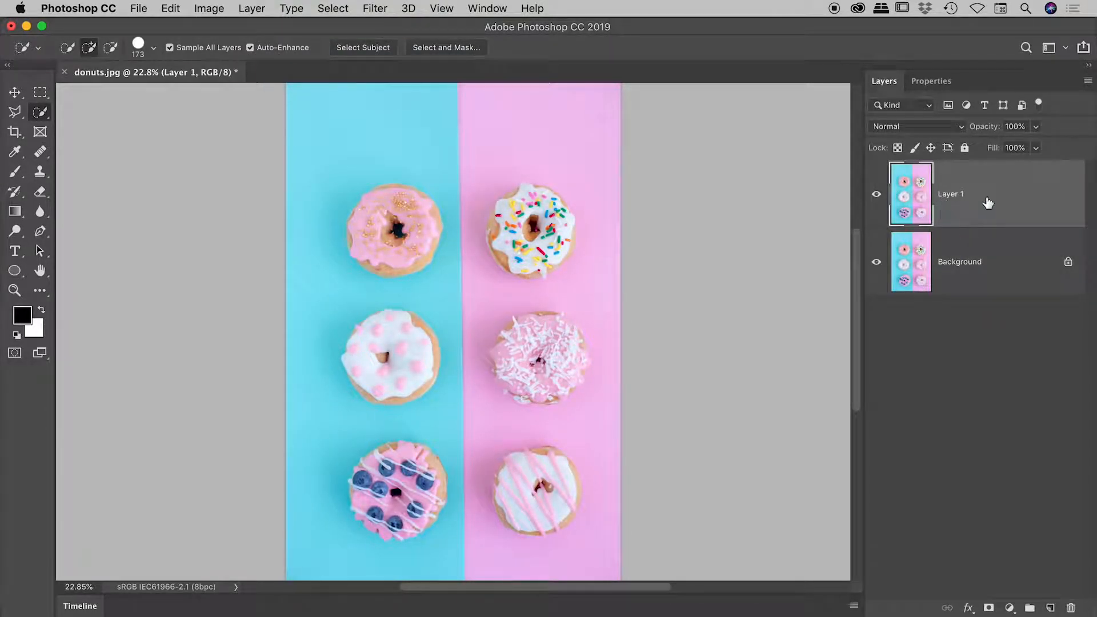
left_click(876, 194)
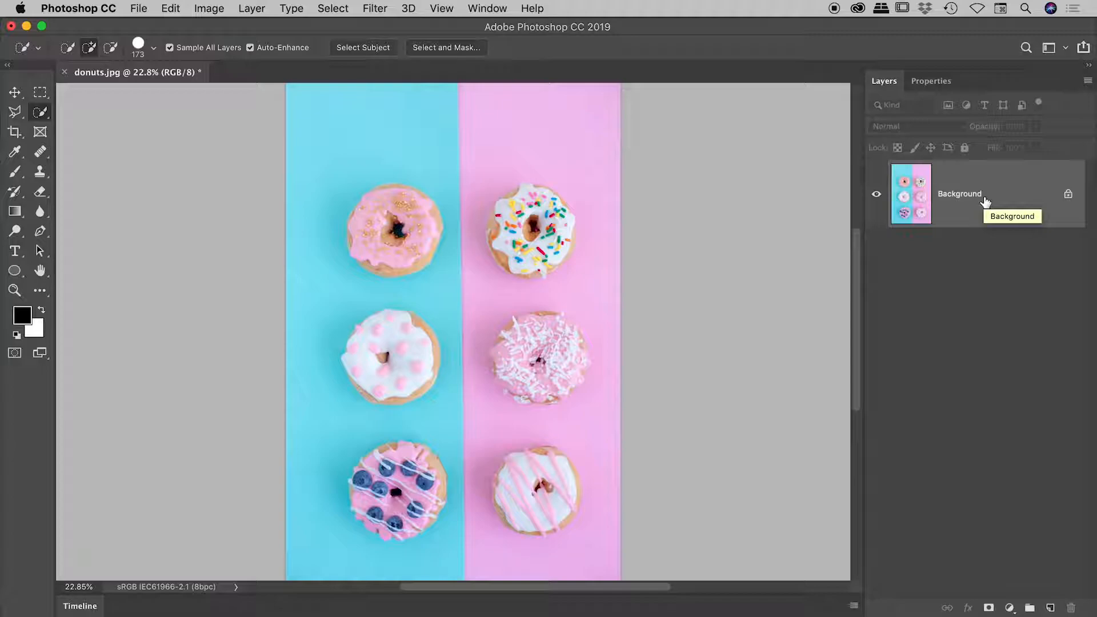
left_click(499, 229)
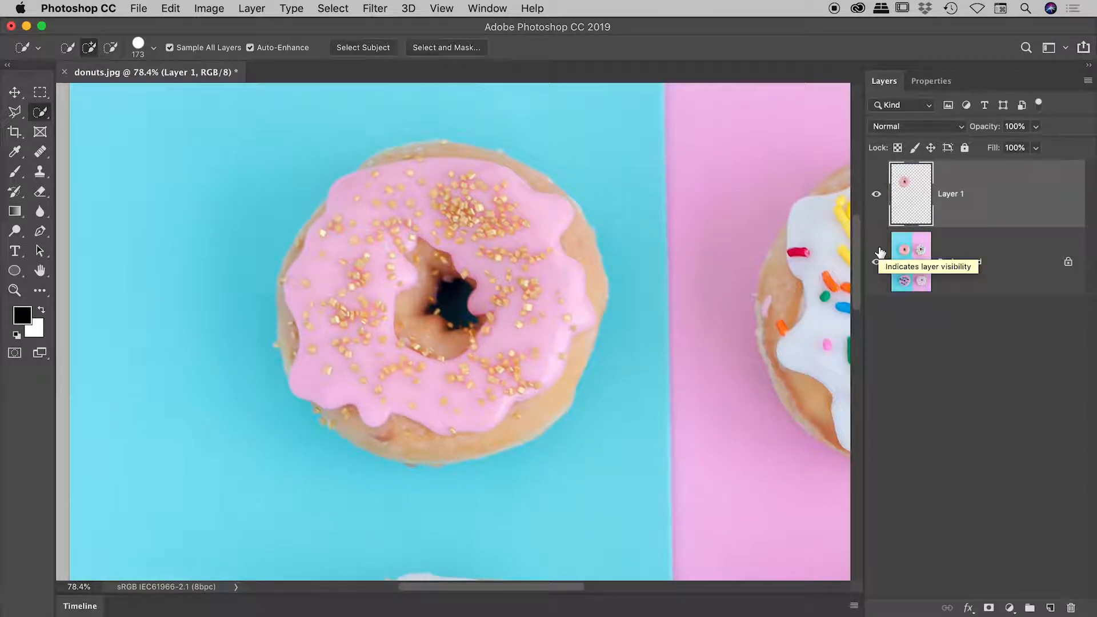
left_click(876, 261)
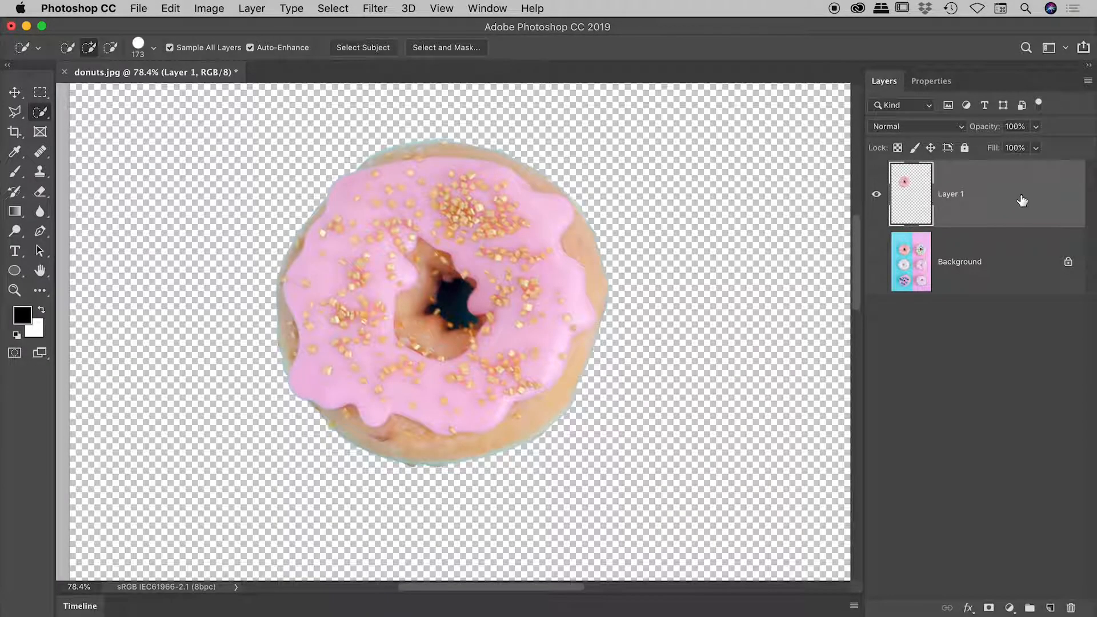
left_click(876, 194)
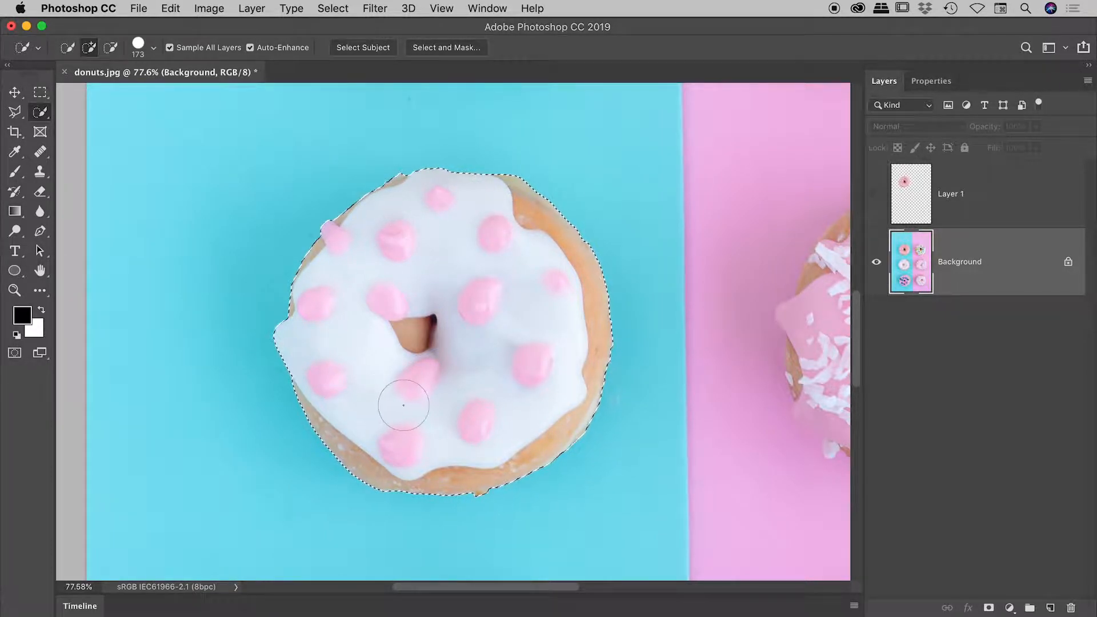
Cut the white donut with pink dots onto Layer 2, then hide that layer.
left_click(251, 9)
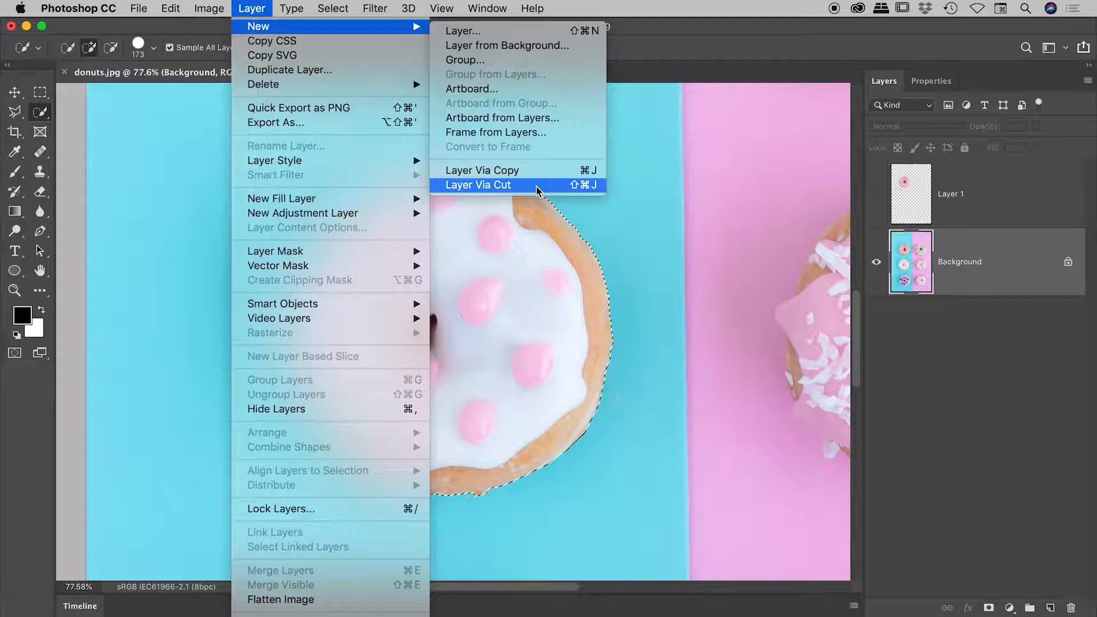
mouse_move(560, 193)
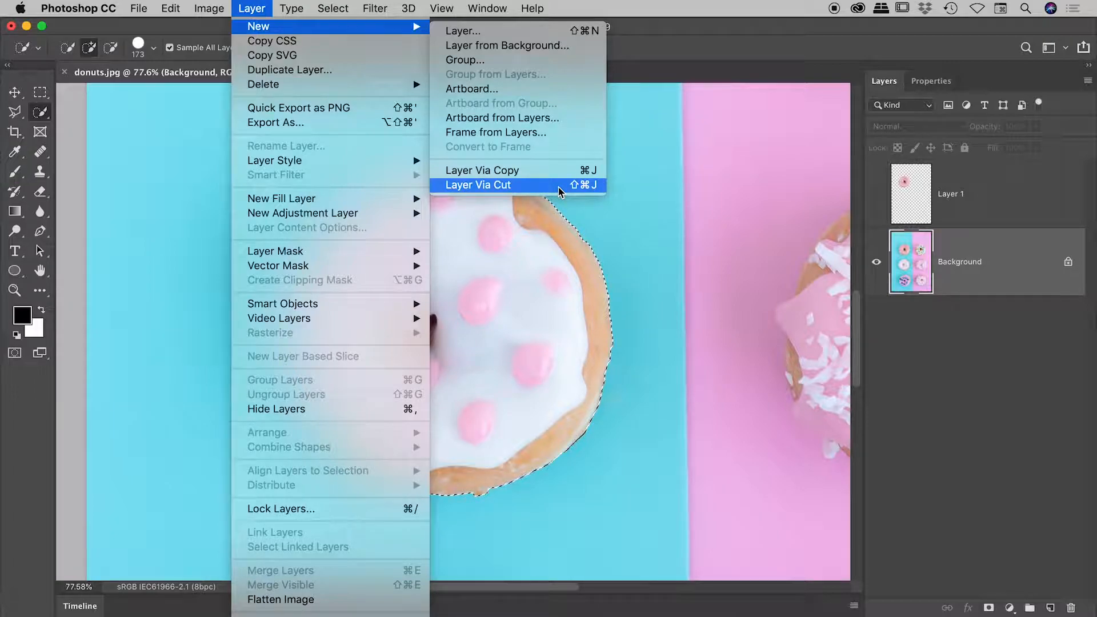
mouse_move(518, 171)
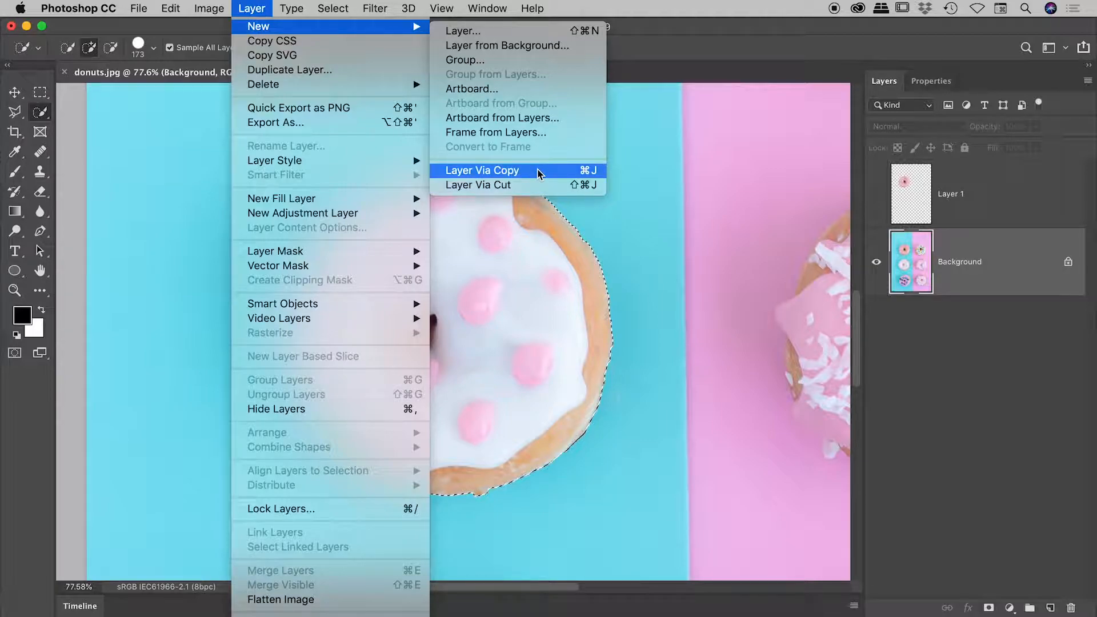
mouse_move(975, 353)
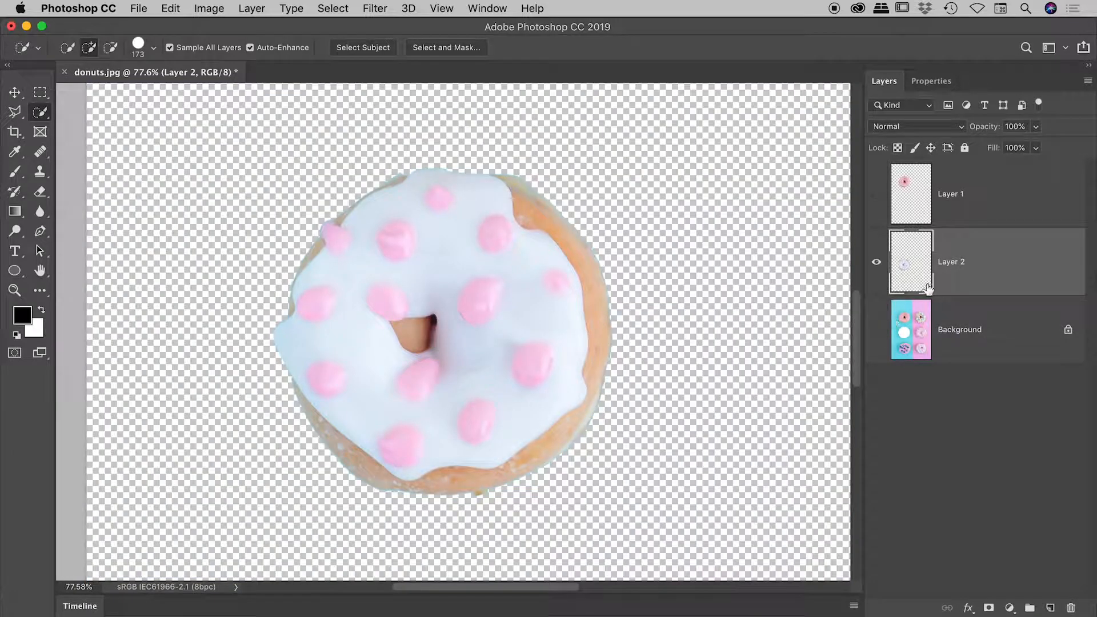
mouse_move(905, 253)
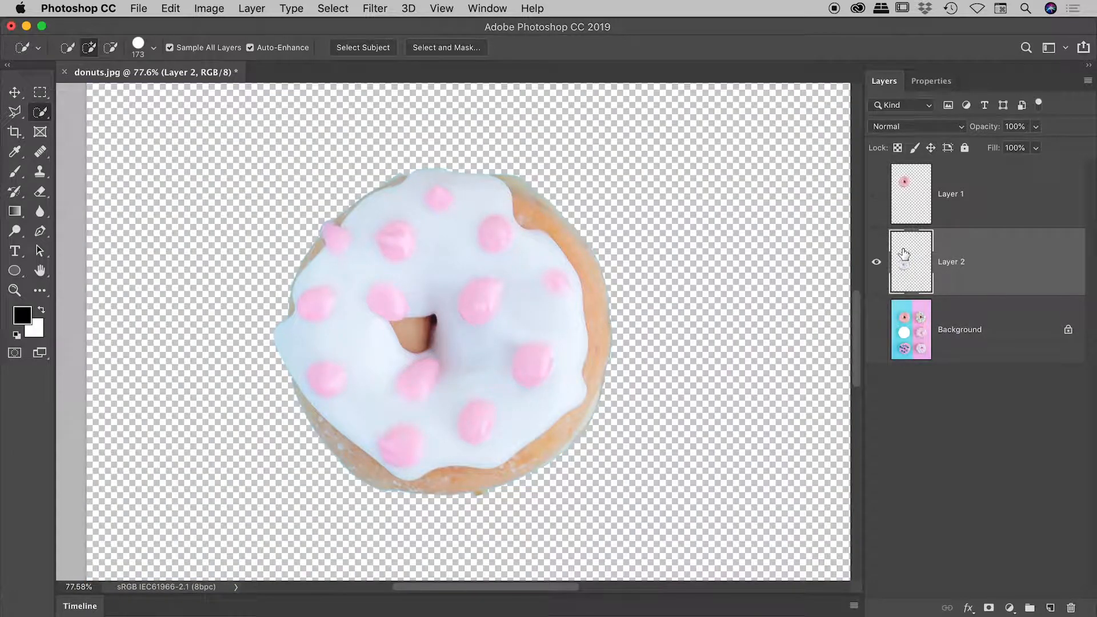
left_click(876, 262)
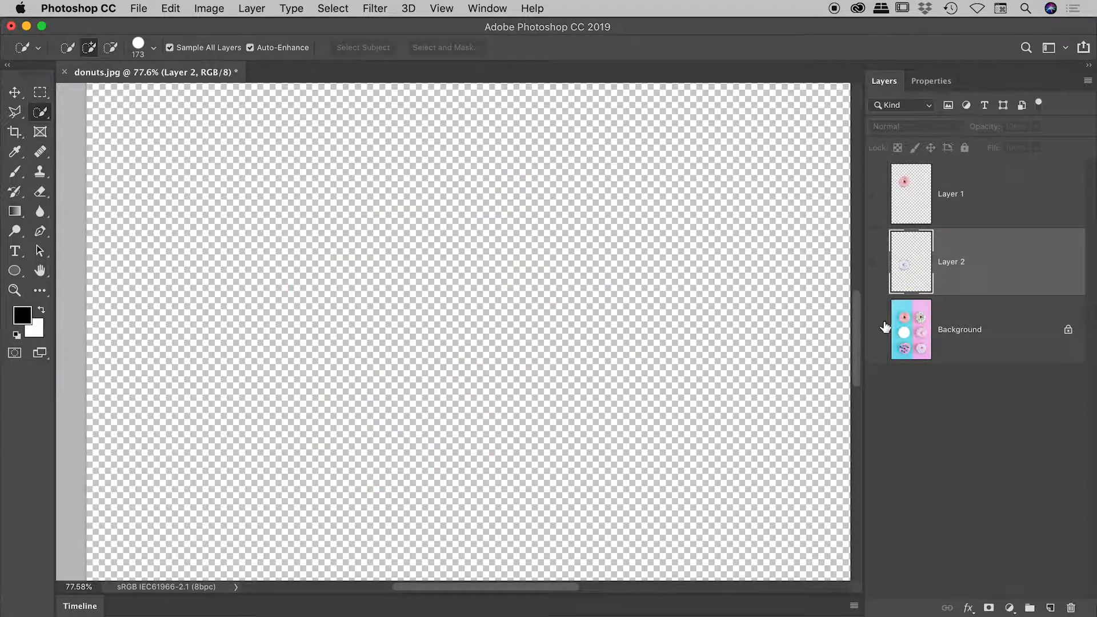
Turn the Background layer's visibility back on to reveal the white gap.
left_click(960, 329)
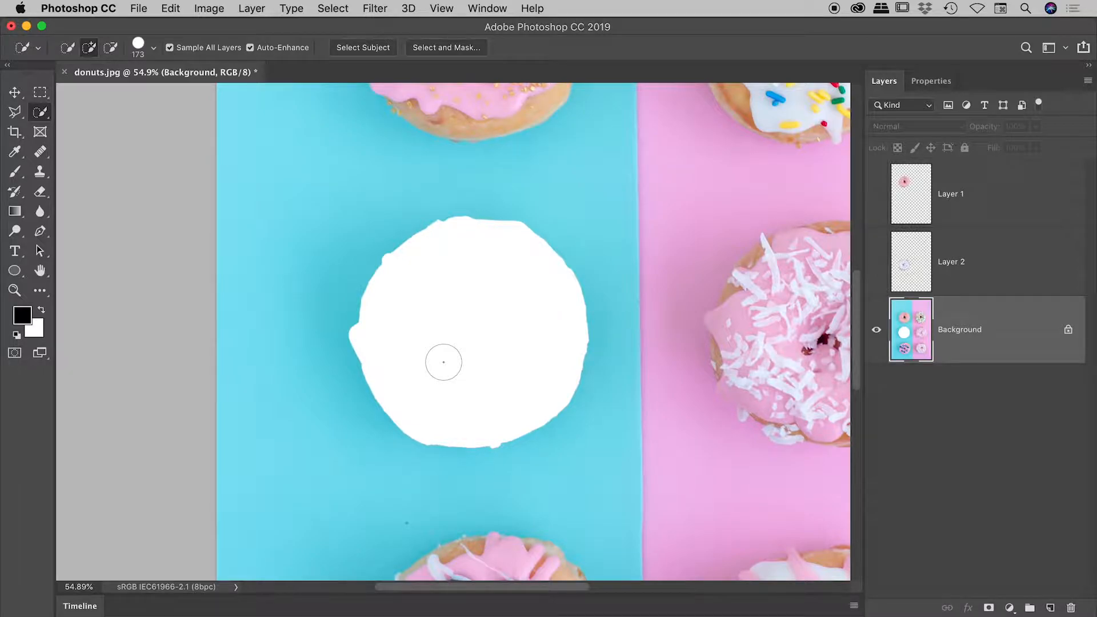
mouse_move(1027, 342)
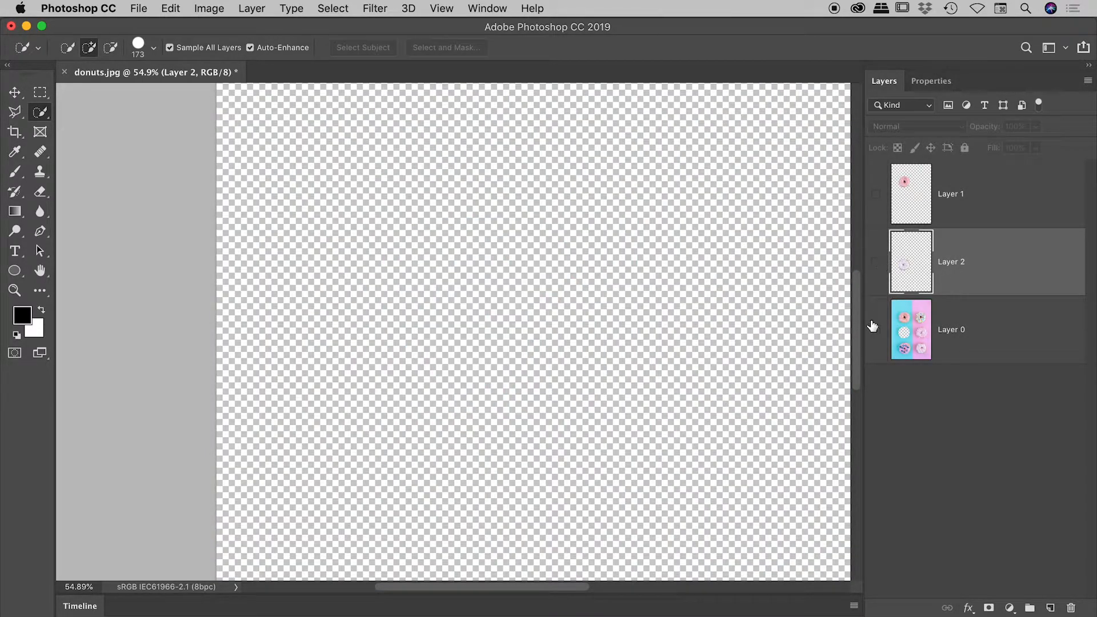
Show Layer 0 to reveal its transparent donut-shaped hole.
left_click(877, 330)
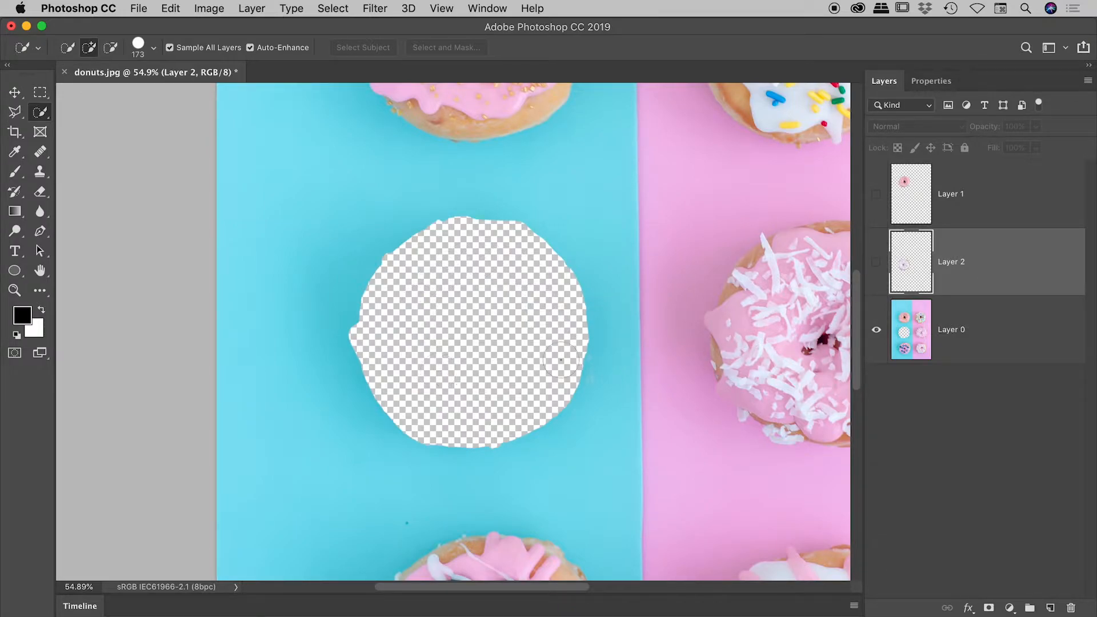
mouse_move(564, 275)
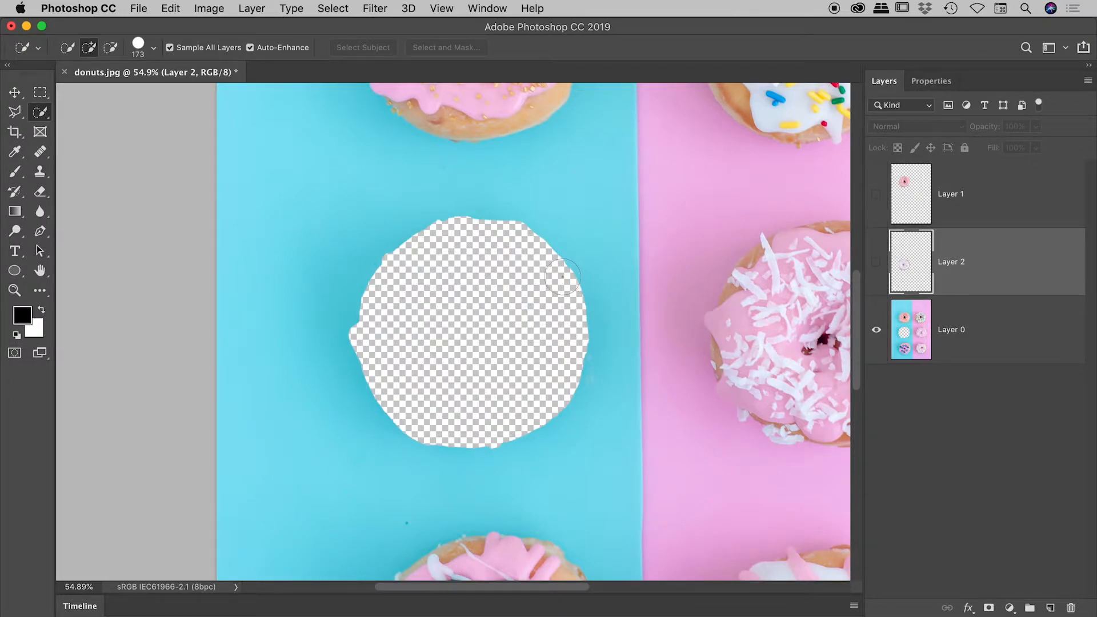
Open the Layer menu to reach New > Layer Via Copy.
left_click(252, 9)
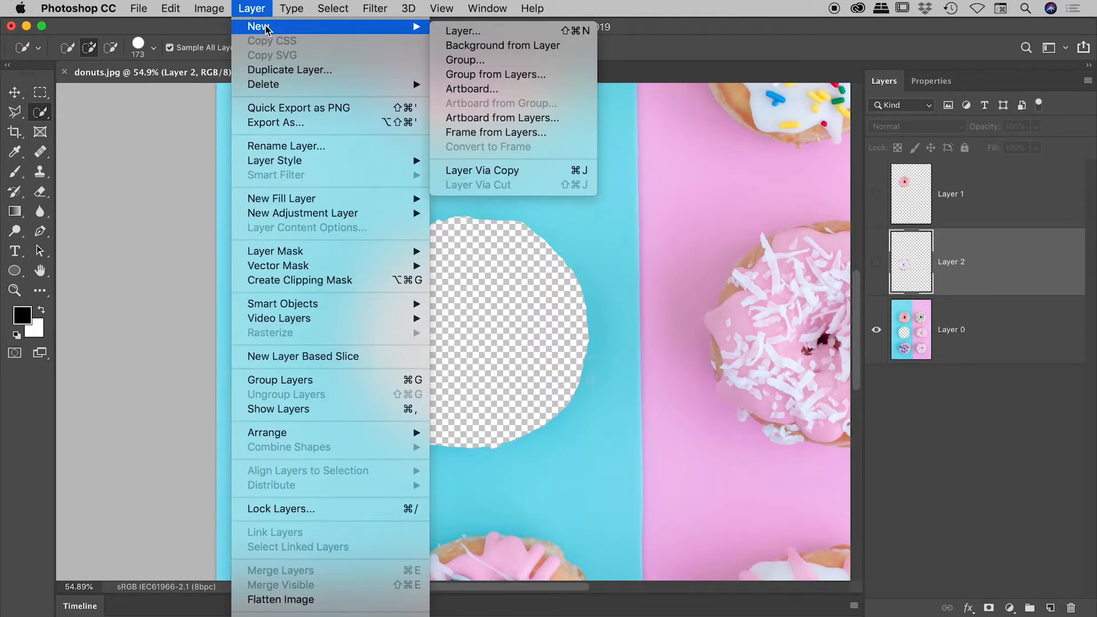
mouse_move(515, 170)
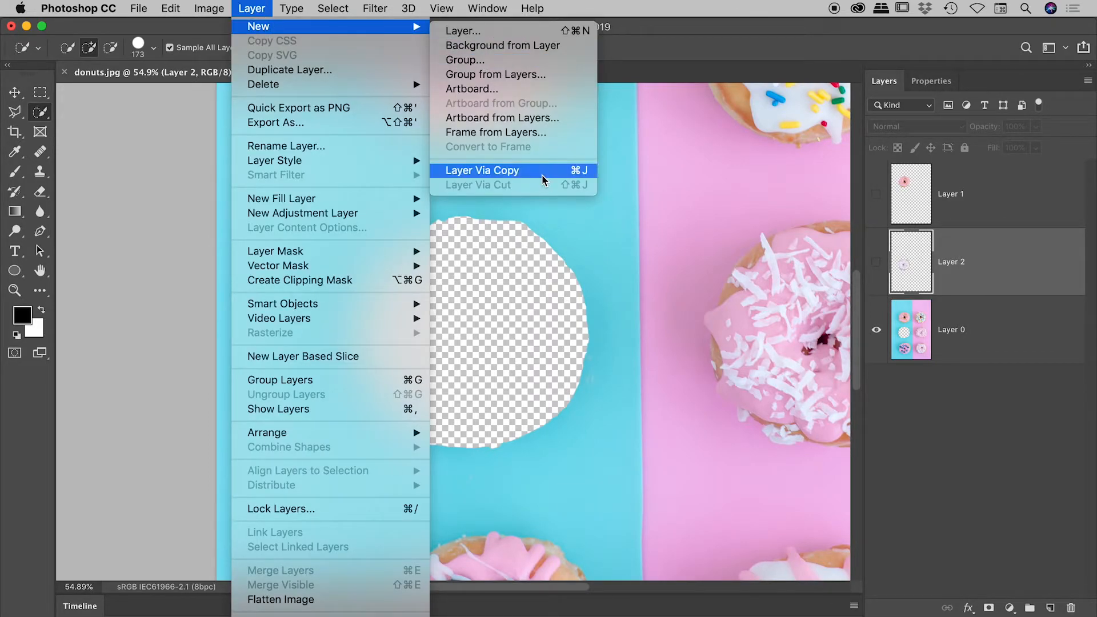